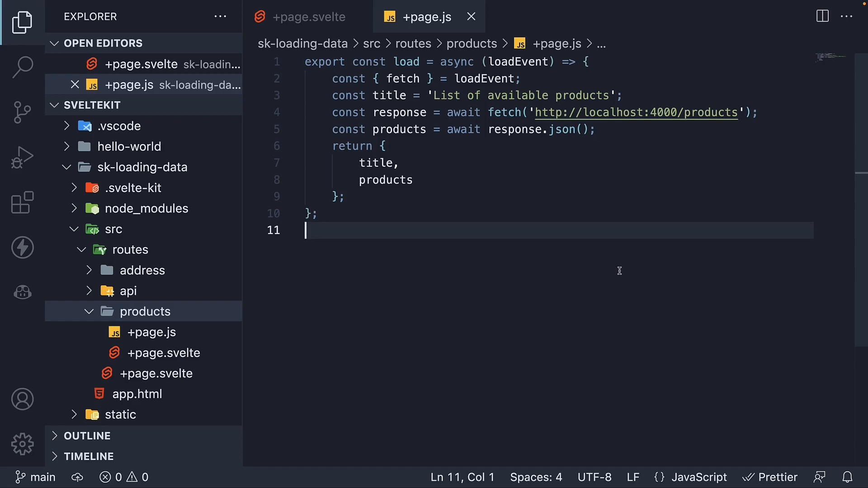
# - Delete the data-sveltekit-preload-data="hover" attribute from the body tag in app.html
pyautogui.press('ctrl+a')
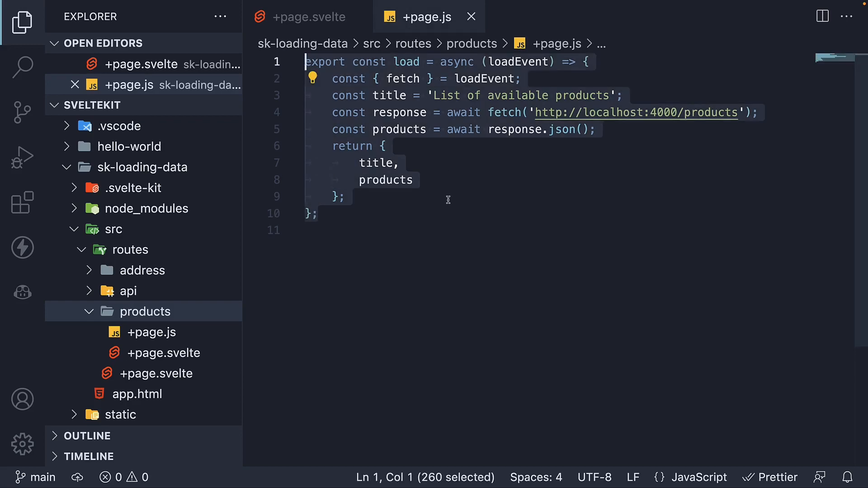
pyautogui.moveTo(462, 144)
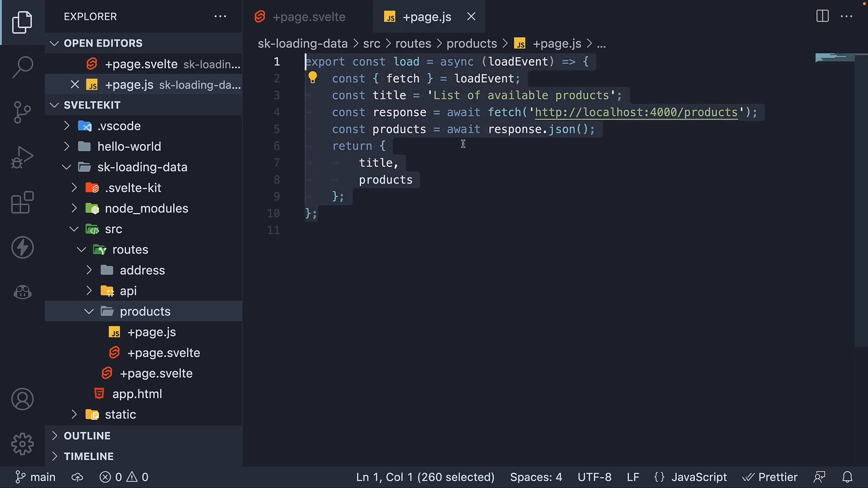
pyautogui.doubleClick(406, 62)
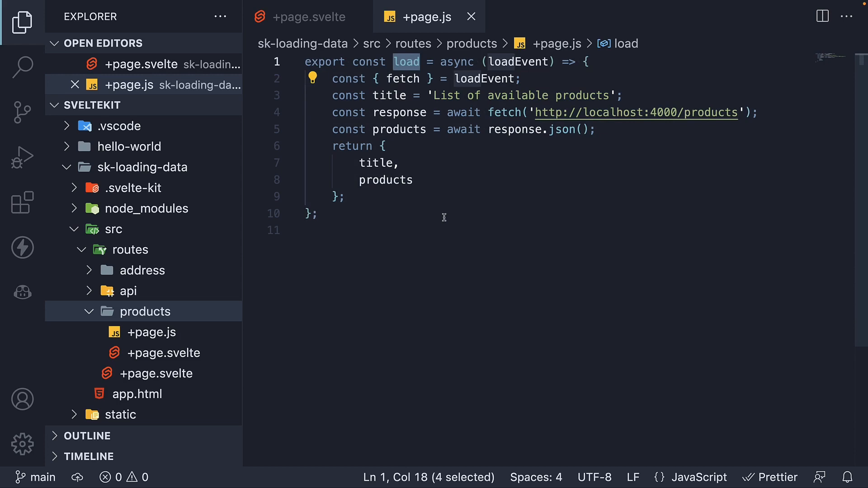
pyautogui.moveTo(441, 225)
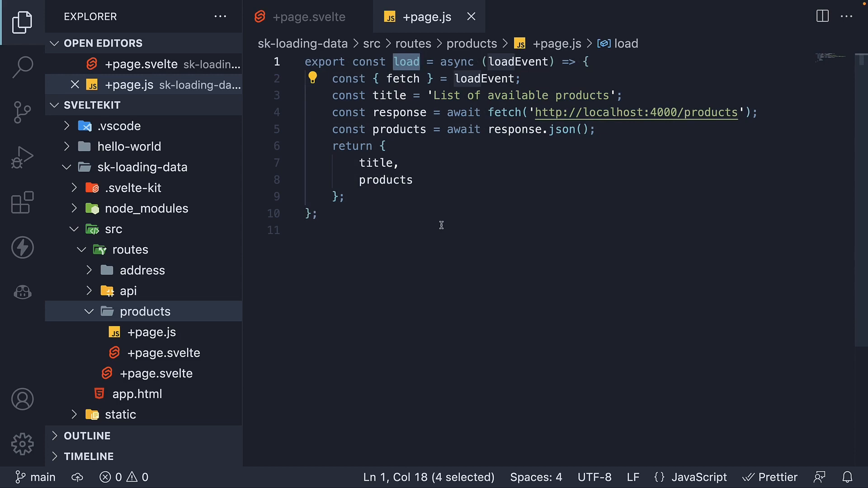
pyautogui.click(448, 229)
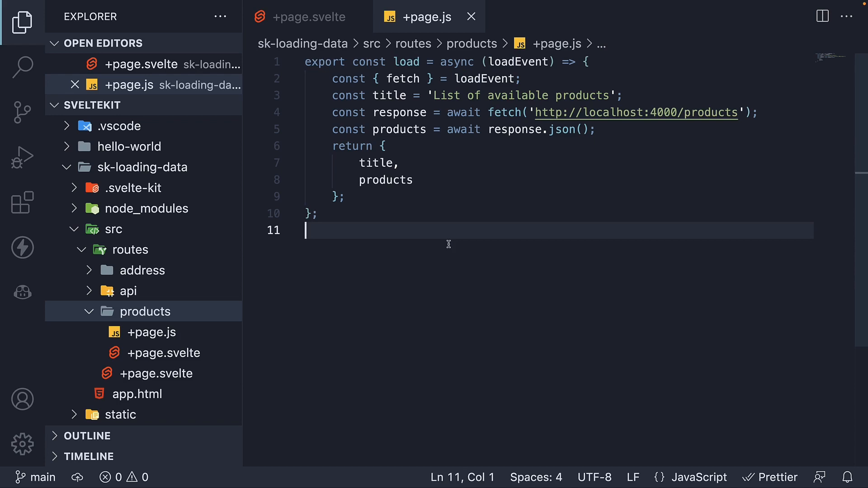
pyautogui.scroll(-3)
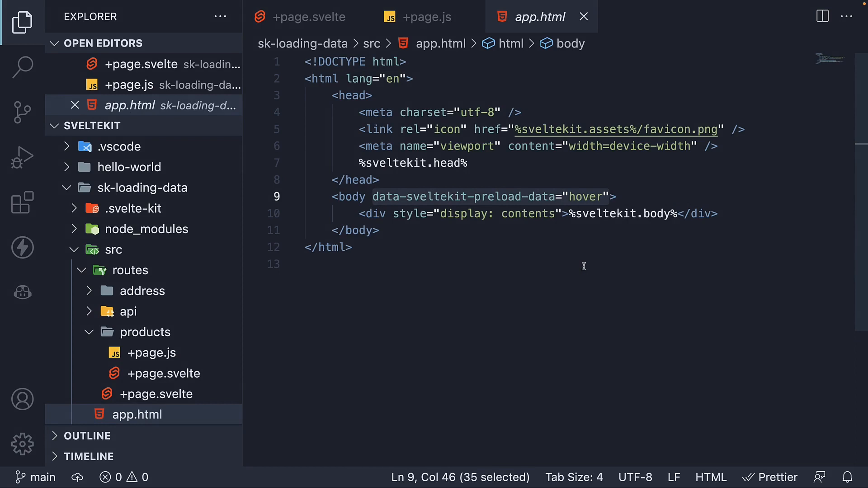
pyautogui.press('Delete')
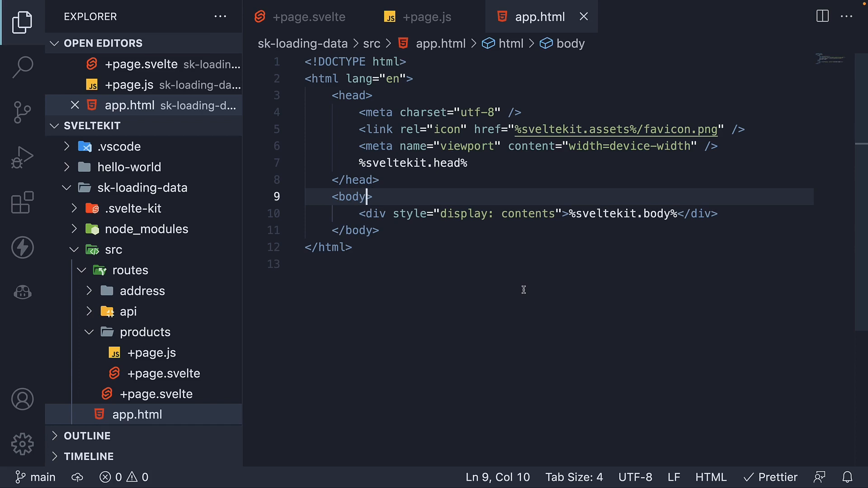
pyautogui.moveTo(510, 300)
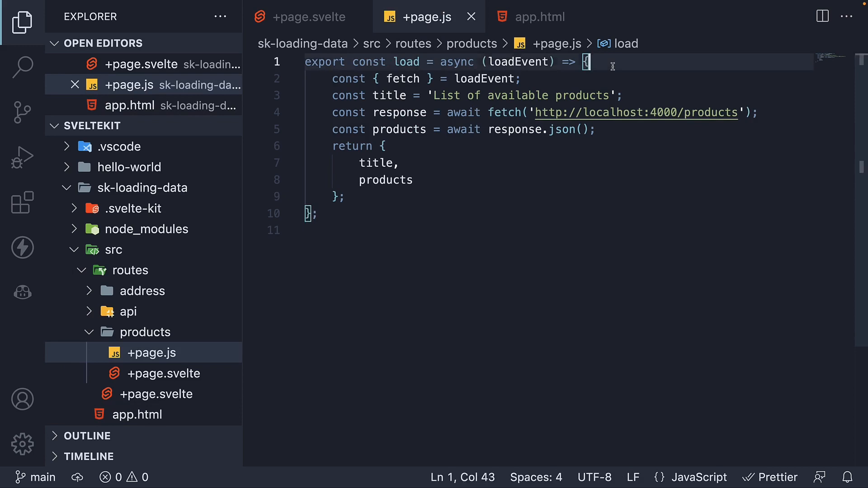
# - Add console.log('Load function called in page.js') at the top of the load function via the clg snippet
pyautogui.write('clg')
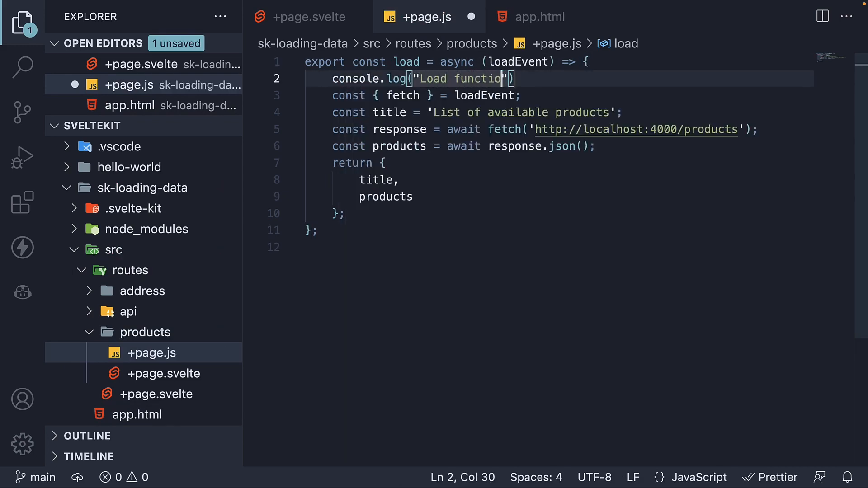
pyautogui.write('called in')
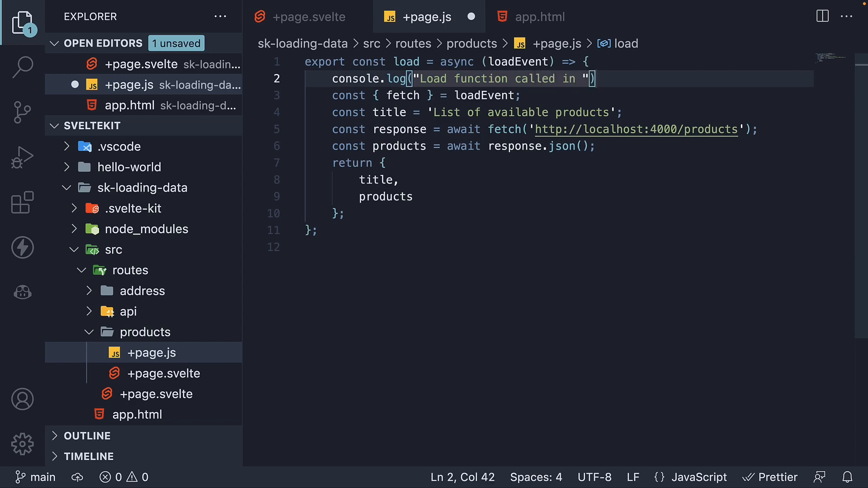
pyautogui.write('page.js')
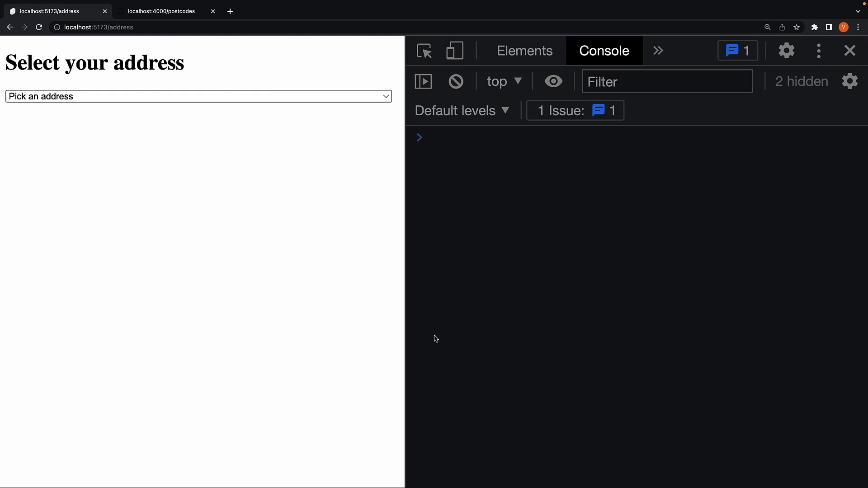
# - Enter localhost:5173/products into Chrome's address bar
pyautogui.click(436, 137)
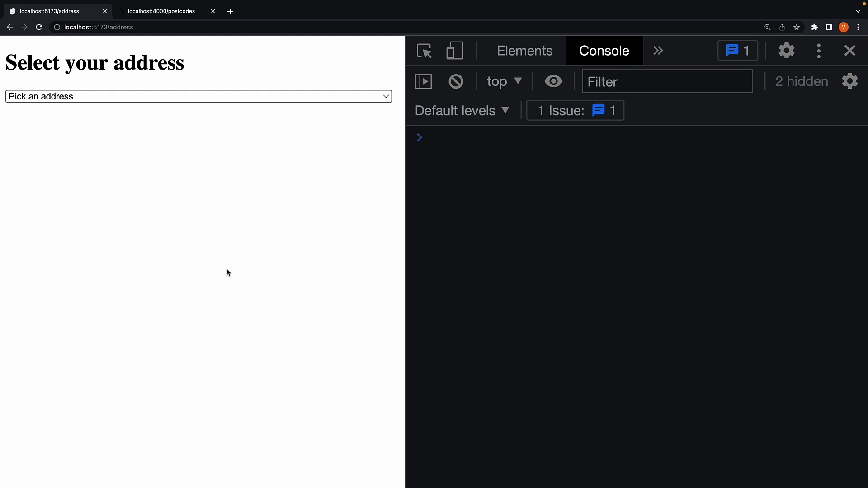
pyautogui.moveTo(216, 267)
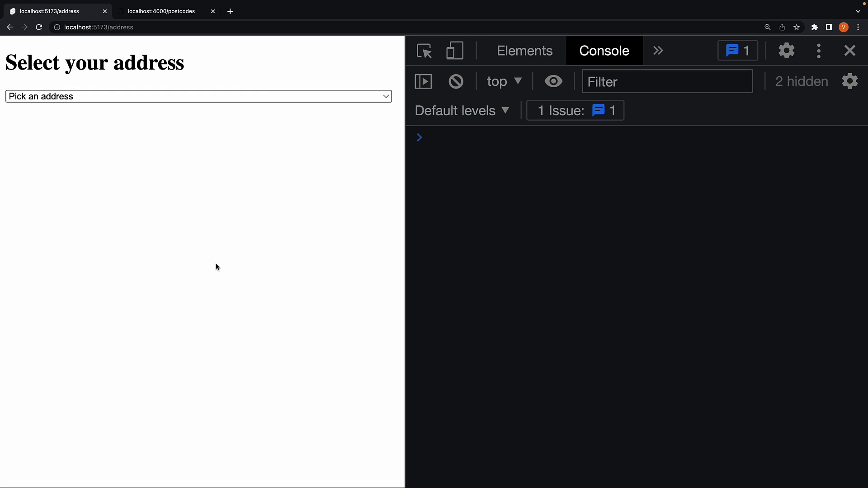
pyautogui.click(498, 138)
pyautogui.write('product')
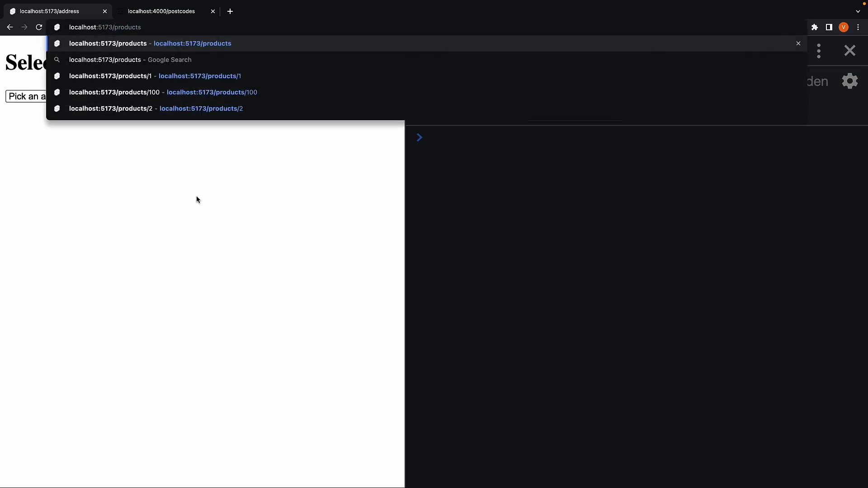
# - Load the products page and see 'Load function called in page.js' in the console
pyautogui.press('Enter')
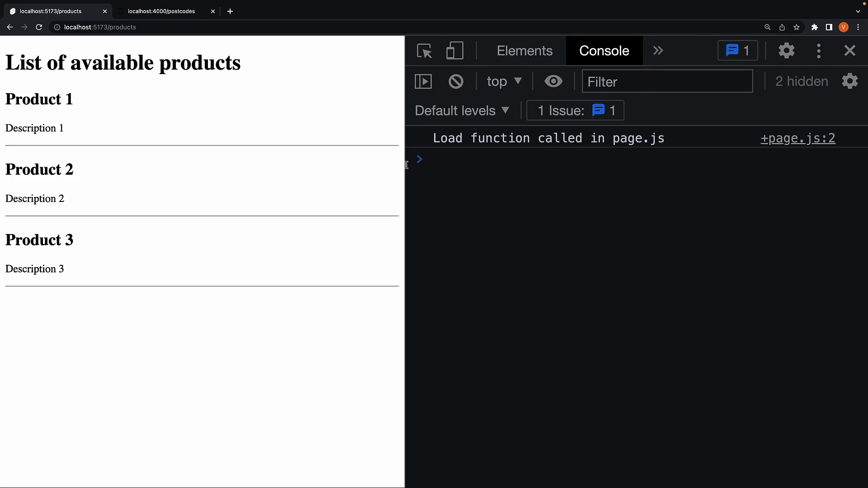
pyautogui.moveTo(488, 146)
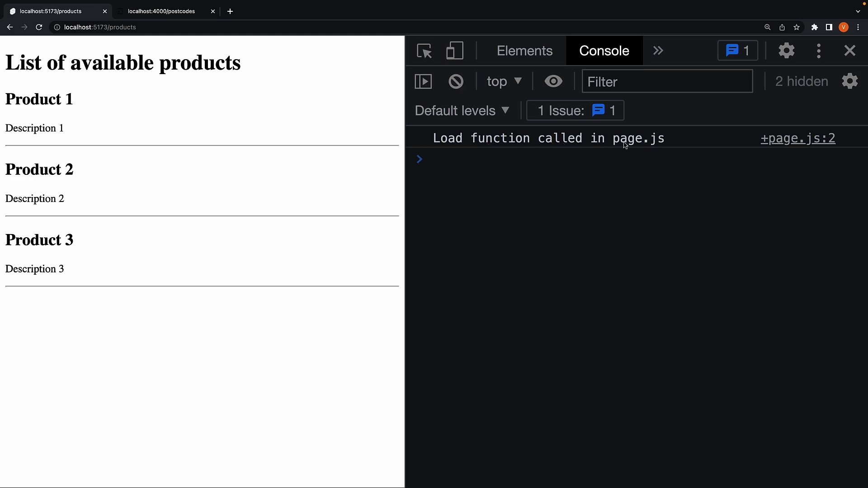
pyautogui.moveTo(649, 228)
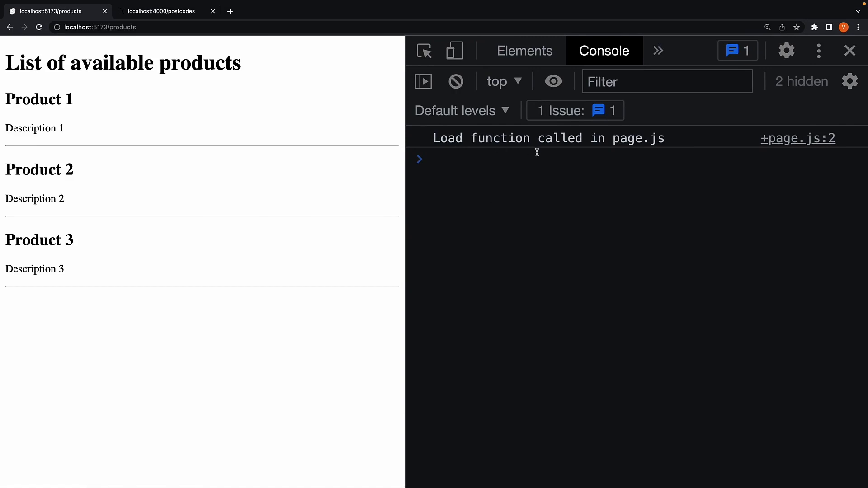
pyautogui.moveTo(298, 233)
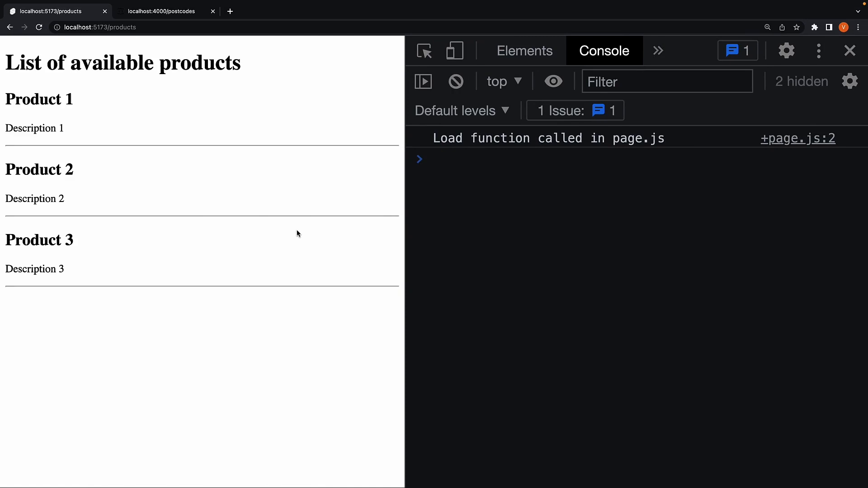
pyautogui.doubleClick(120, 28)
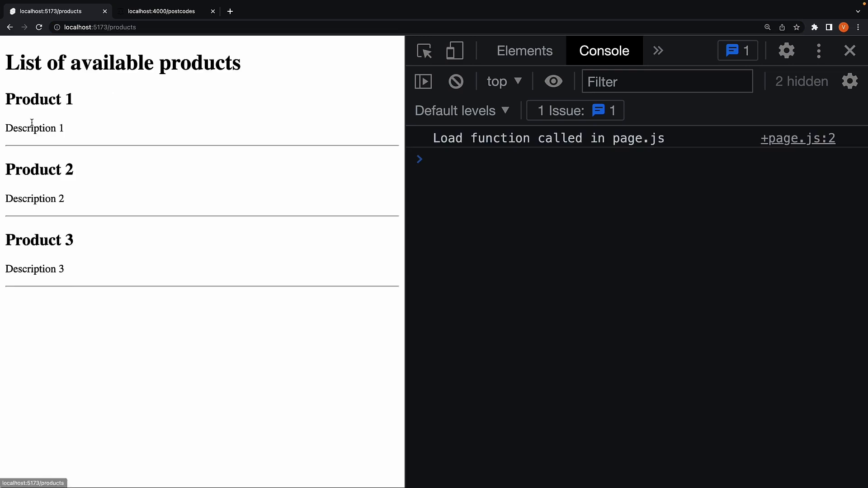
pyautogui.moveTo(521, 150)
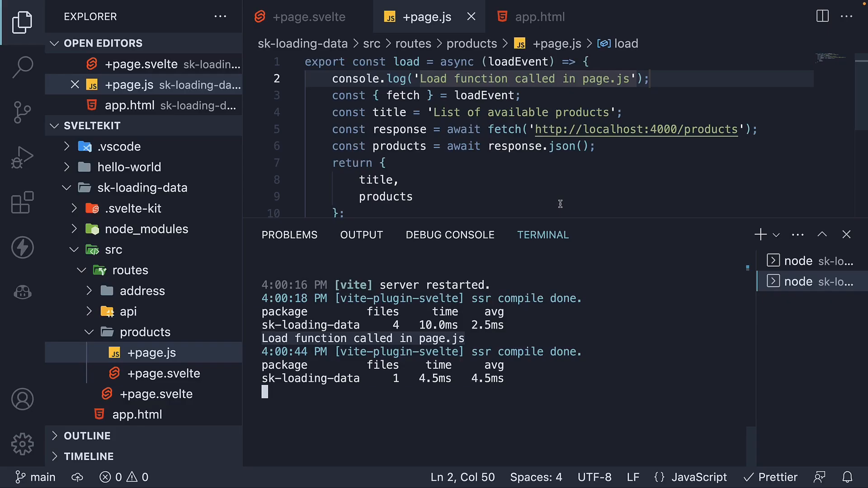
pyautogui.moveTo(474, 339)
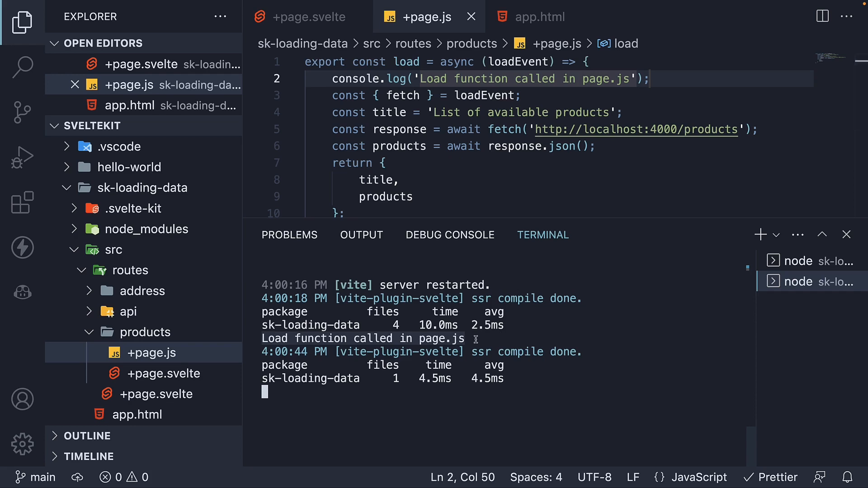
pyautogui.moveTo(469, 351)
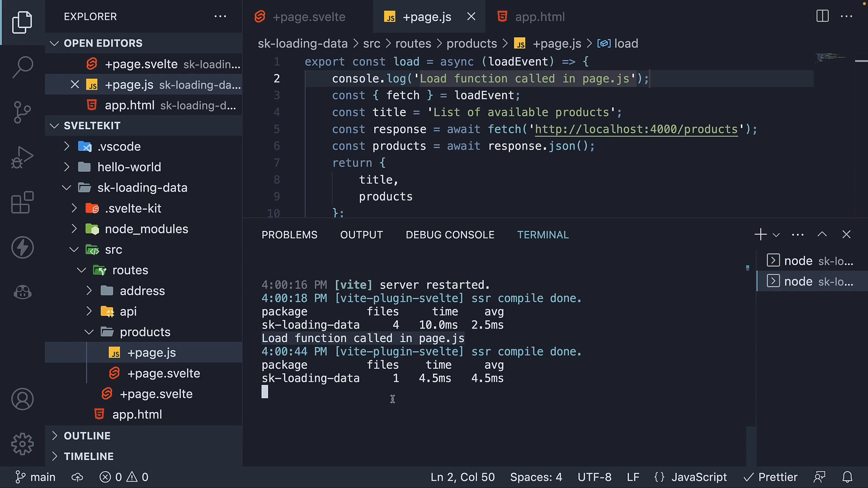
pyautogui.moveTo(416, 397)
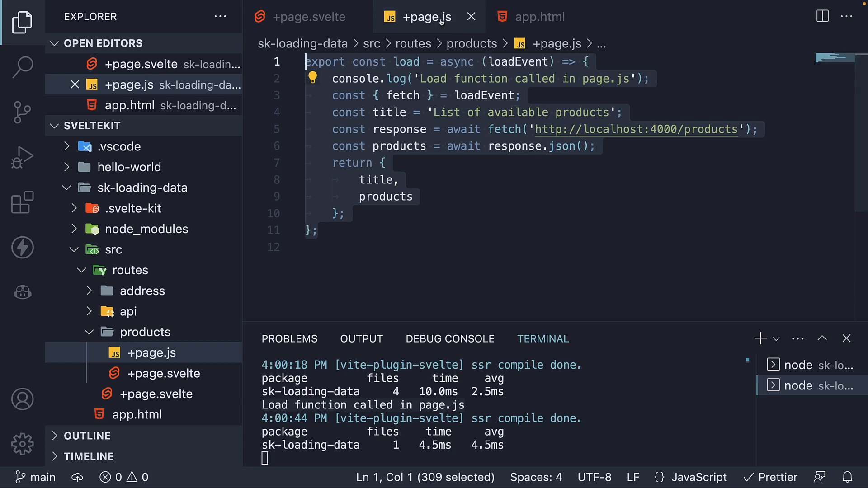
pyautogui.moveTo(464, 248)
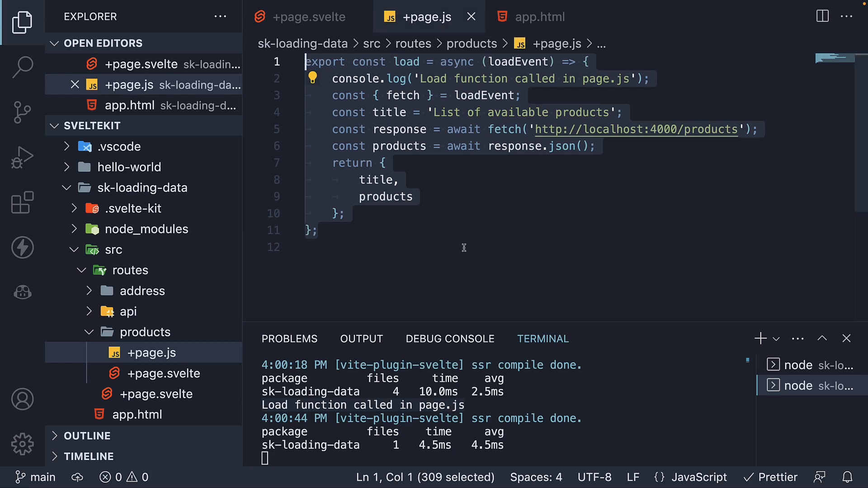